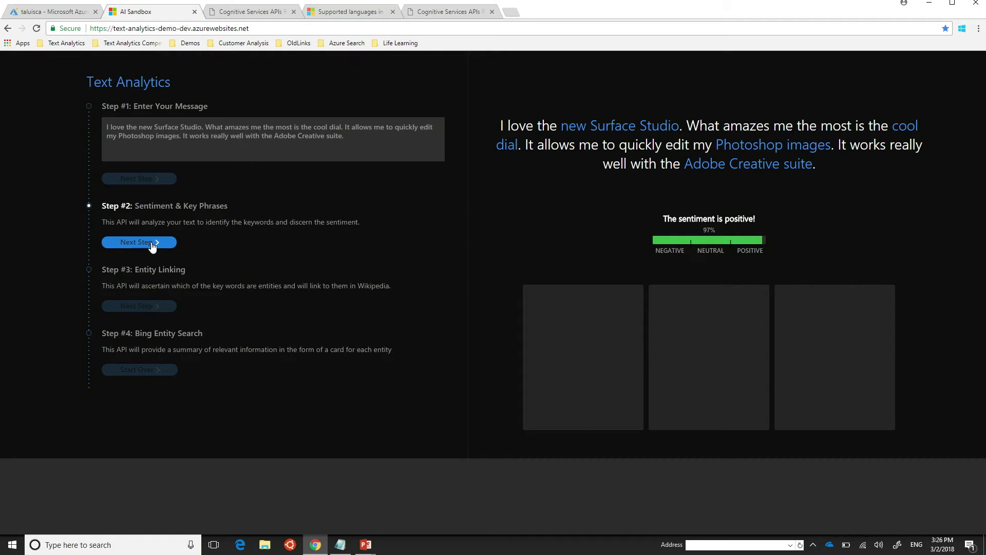
Run Step #2 Entity Linking to link Surface, Photoshop and Adobe Creative suite to Wikipedia.
left_click(139, 242)
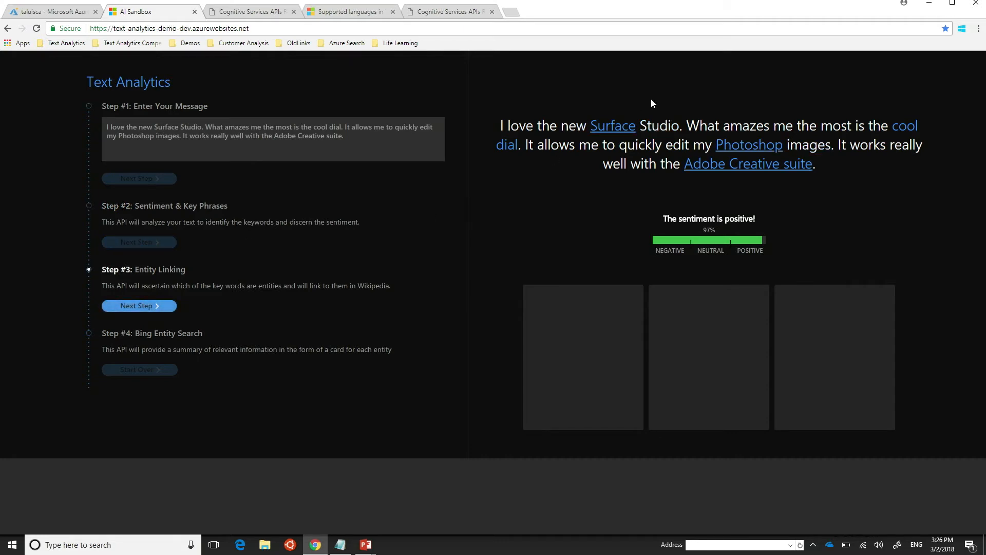
mouse_move(612, 132)
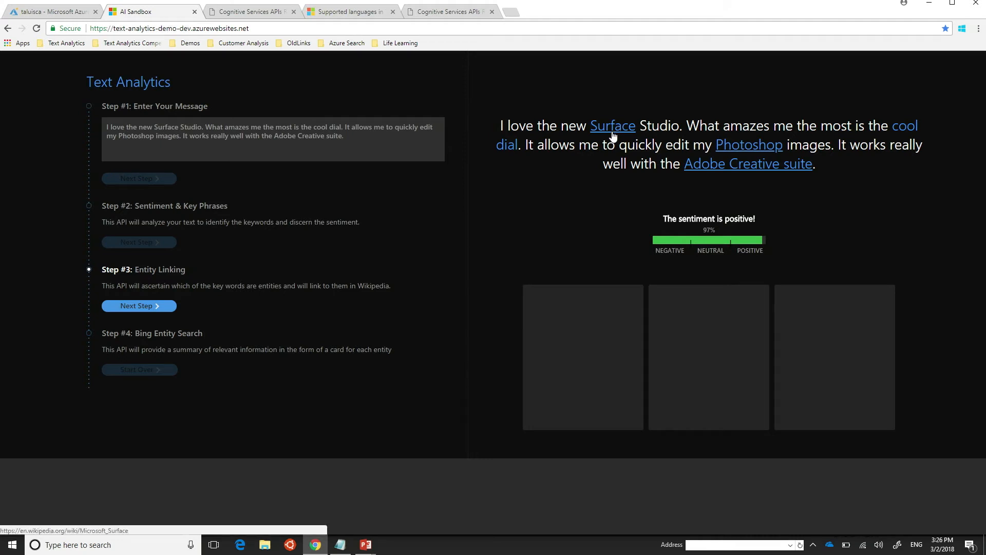
mouse_move(614, 133)
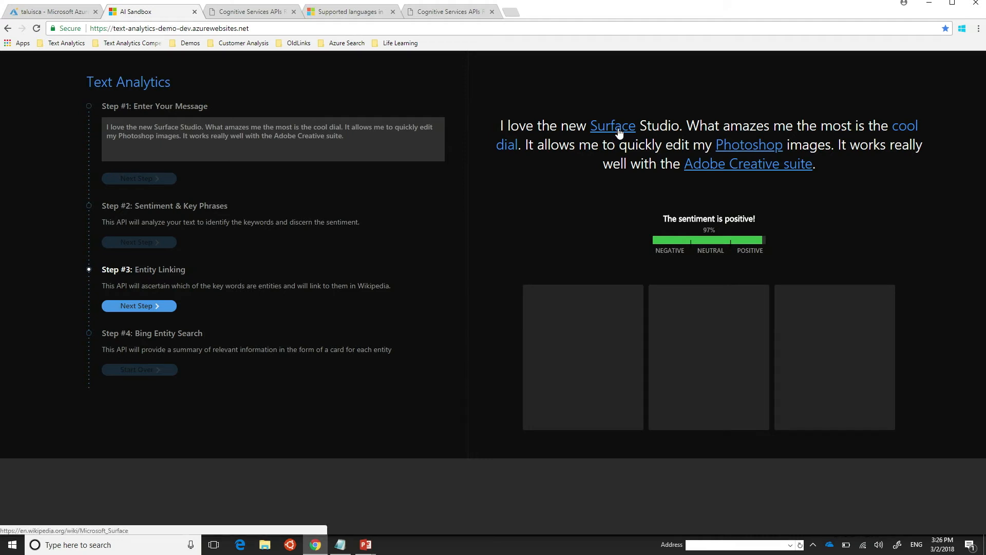
mouse_move(748, 163)
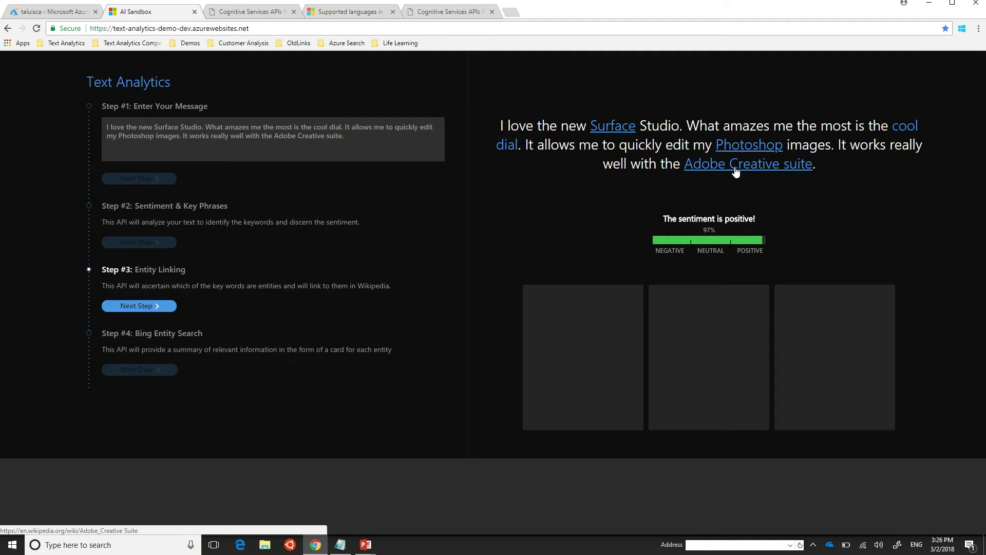
mouse_move(508, 166)
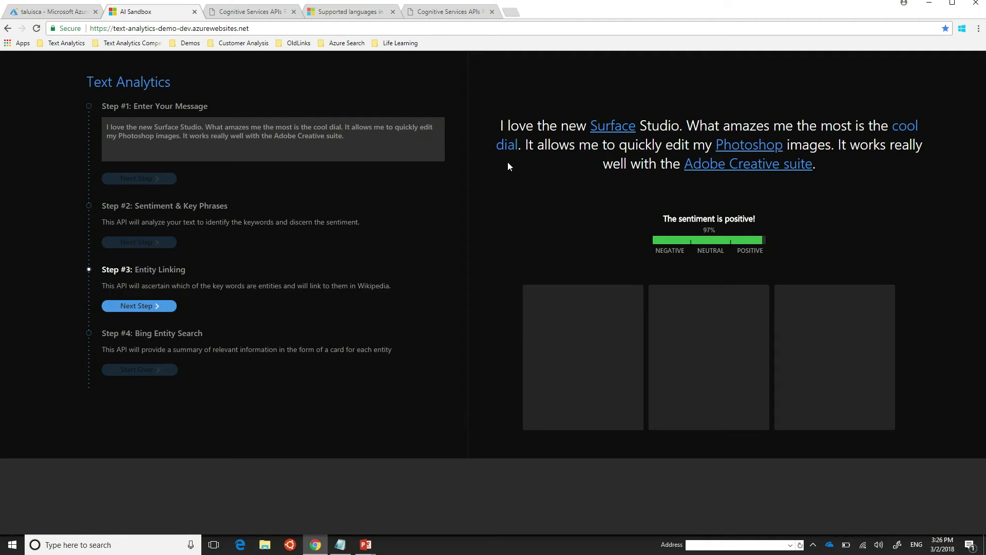
mouse_move(612, 125)
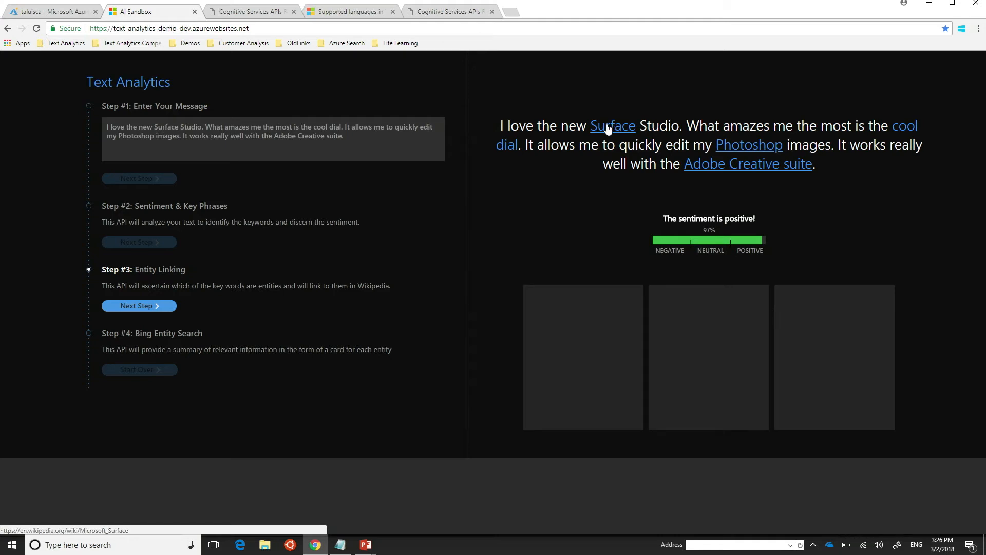
Open the Surface entity's Microsoft Surface Wikipedia article, then return to the AI Sandbox tab.
left_click(612, 126)
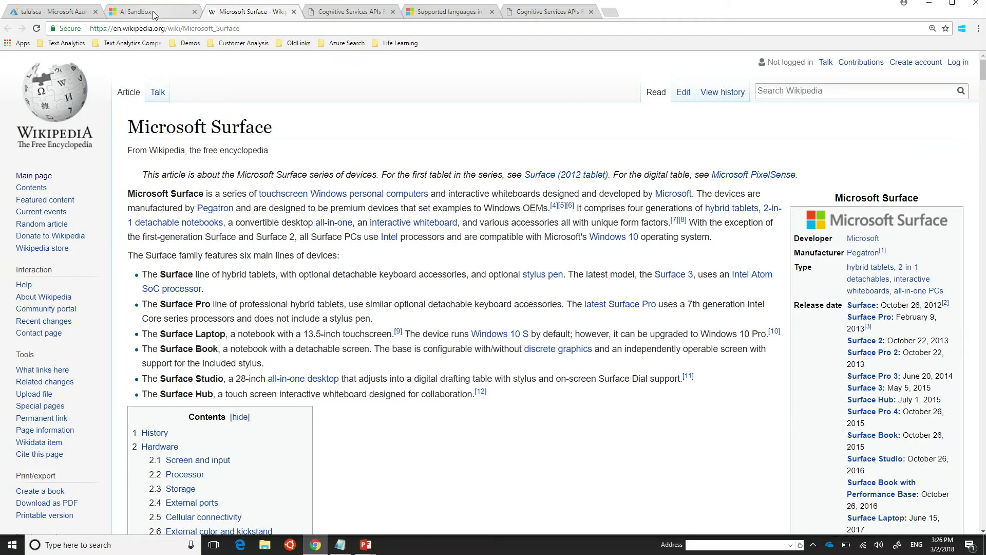
left_click(149, 12)
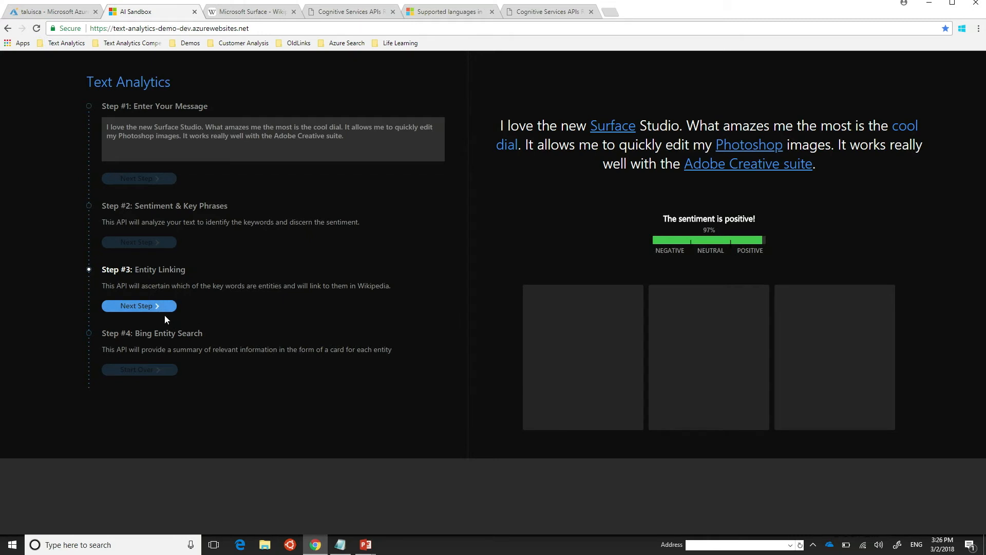
mouse_move(155, 314)
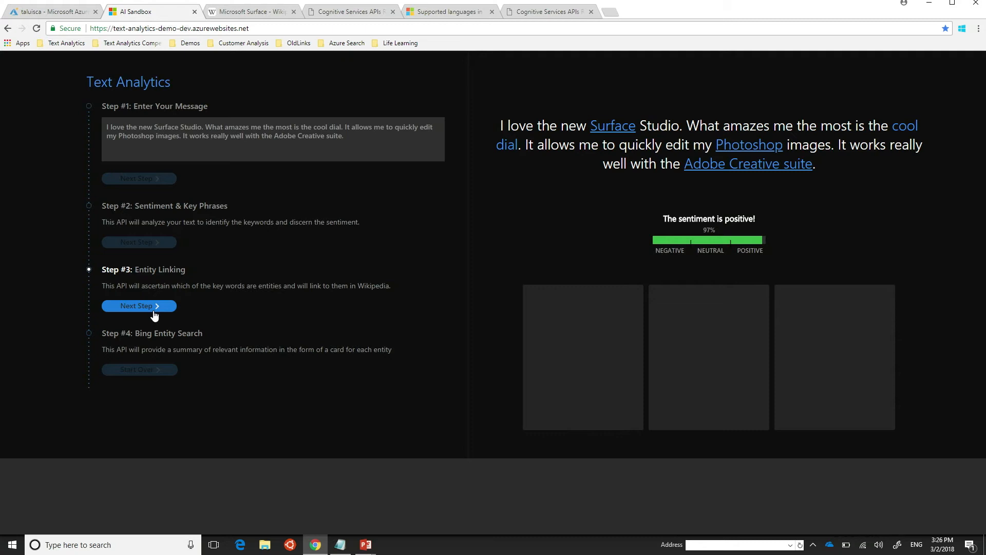
Run Step #3 Bing Entity Search to display cards for Surface, Photoshop and Adobe Creative suite.
left_click(138, 305)
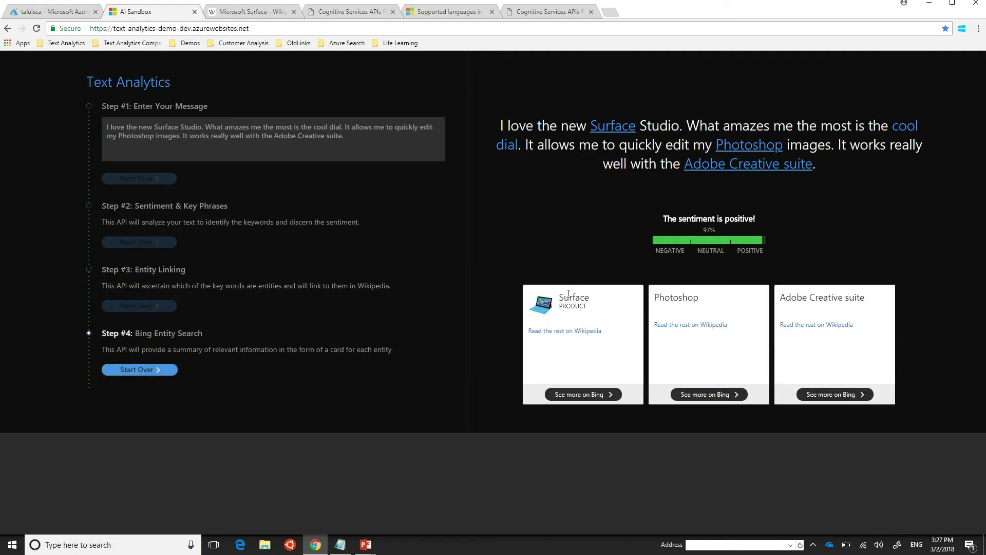
mouse_move(600, 300)
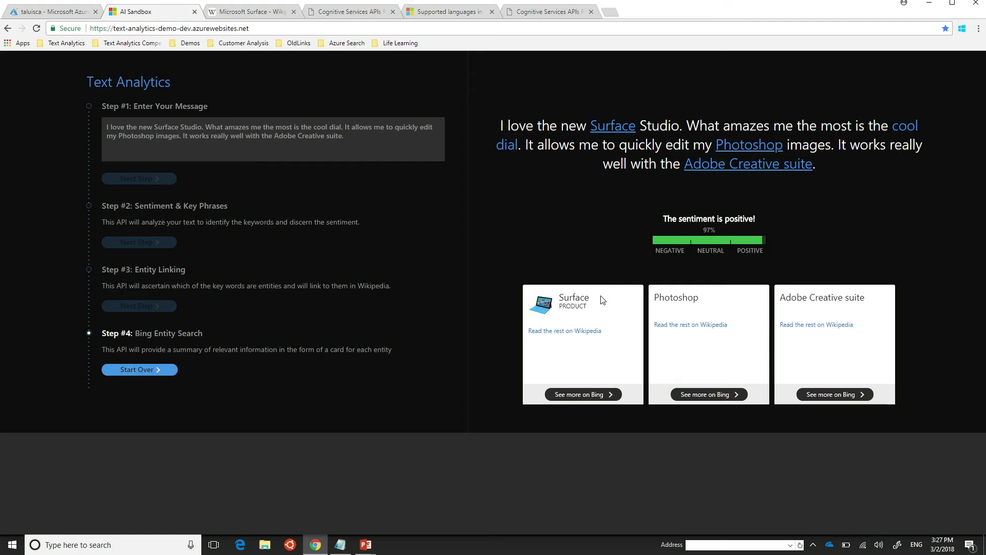
mouse_move(390, 170)
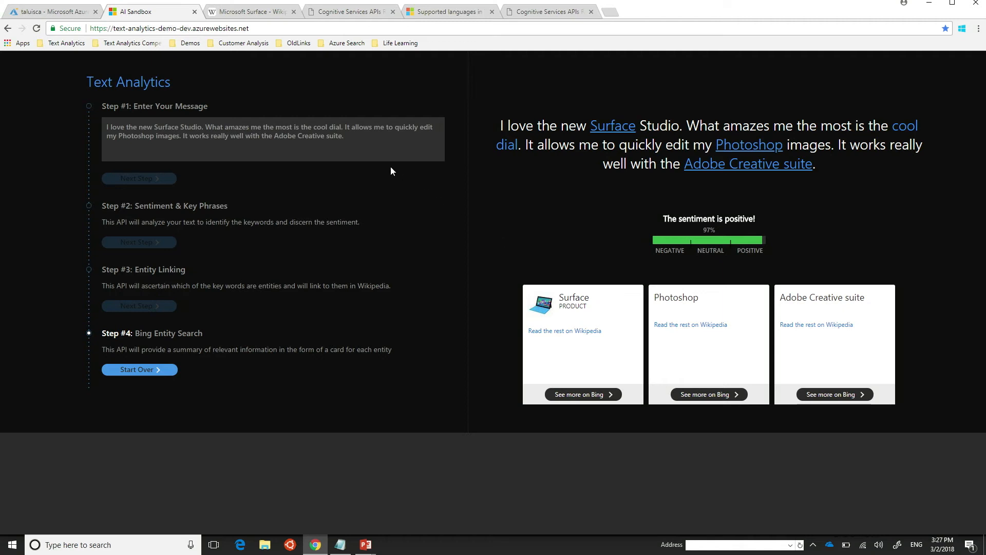
mouse_move(139, 370)
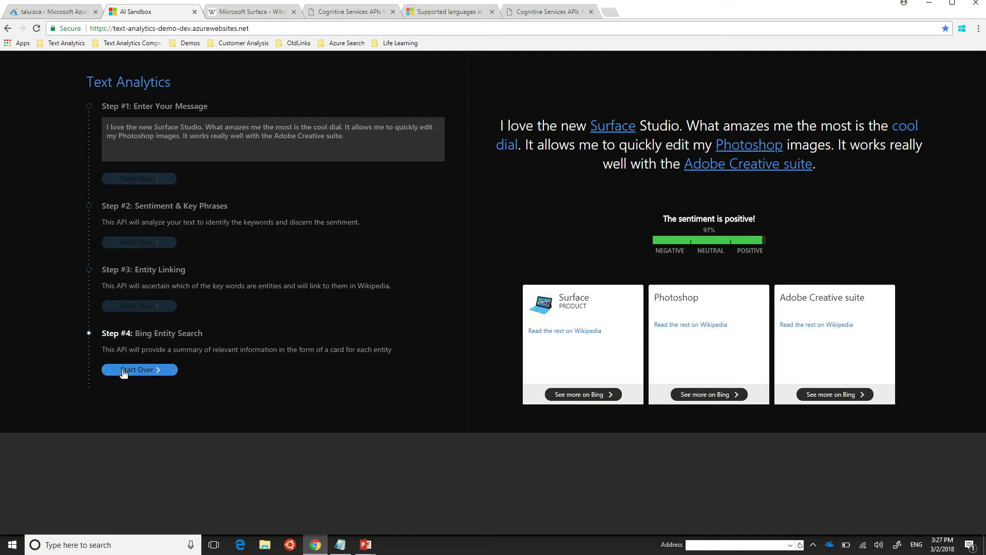
Start over, enter 'Trump and Obama met over for lunch.' and submit it.
left_click(138, 369)
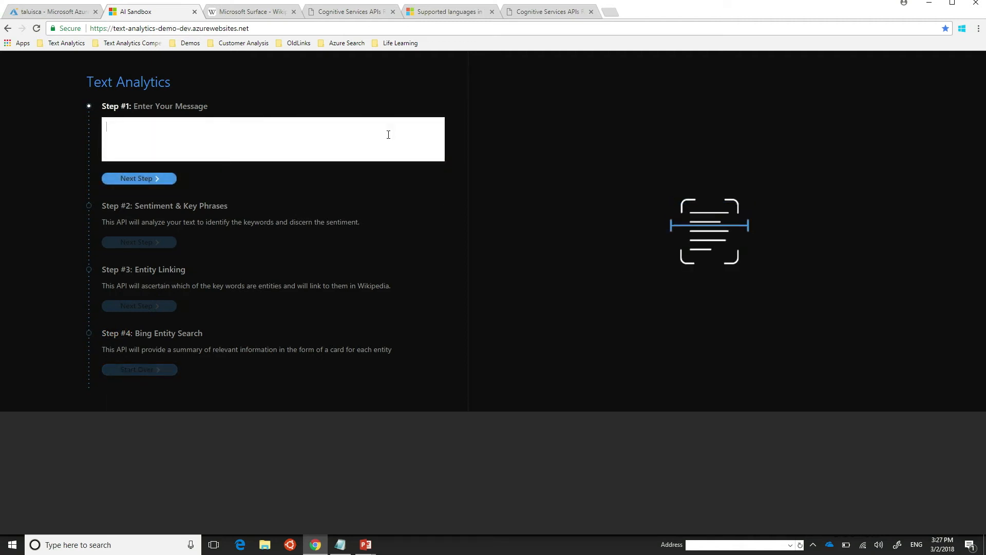
type("Tr")
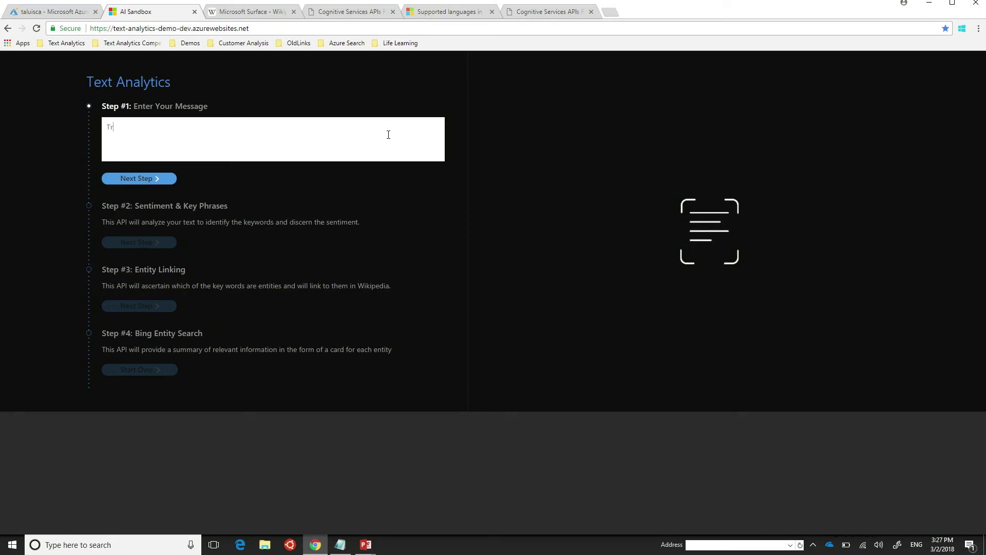
type("rump and Oba")
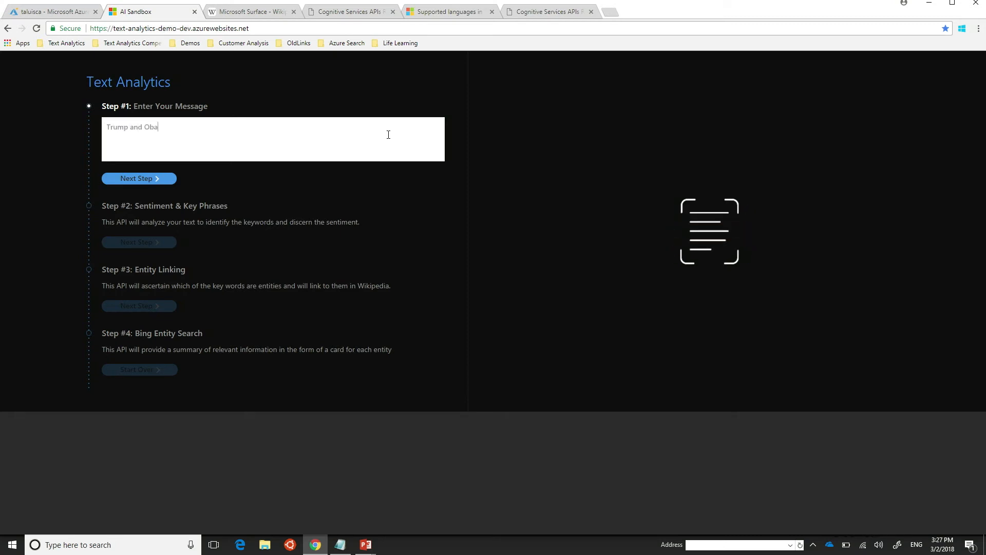
type("ma met over for lunc")
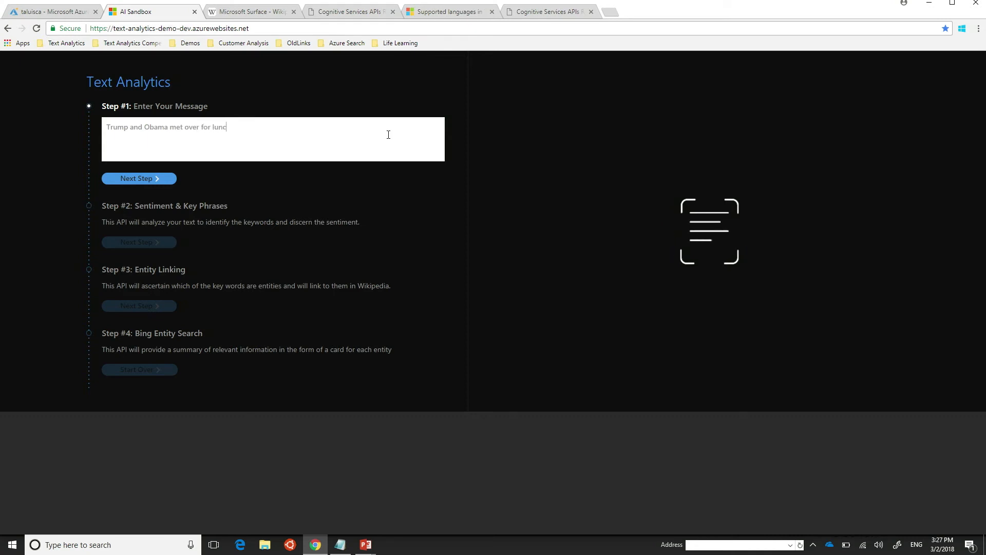
left_click(139, 178)
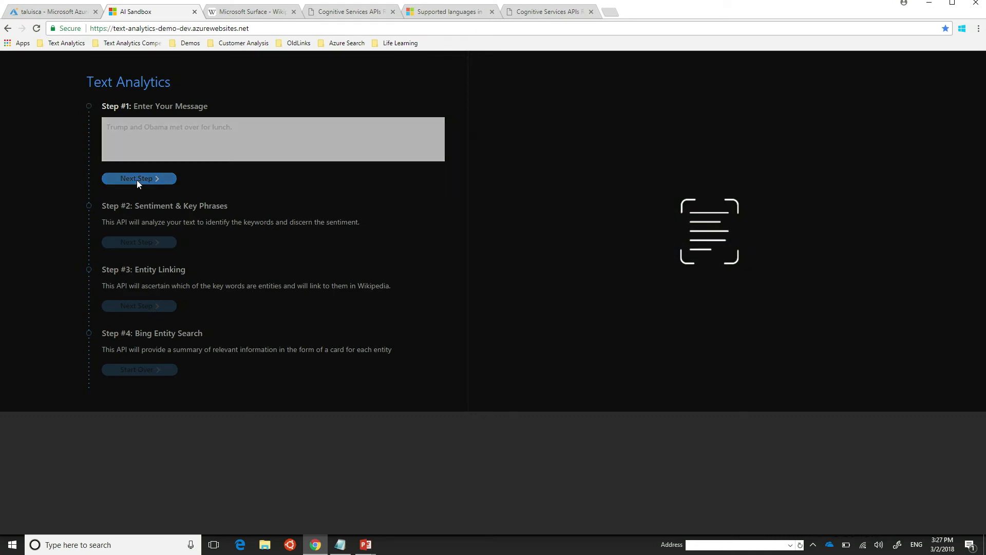
Show 85% positive sentiment, Wikipedia links and Bing cards for Trump and Obama.
left_click(138, 178)
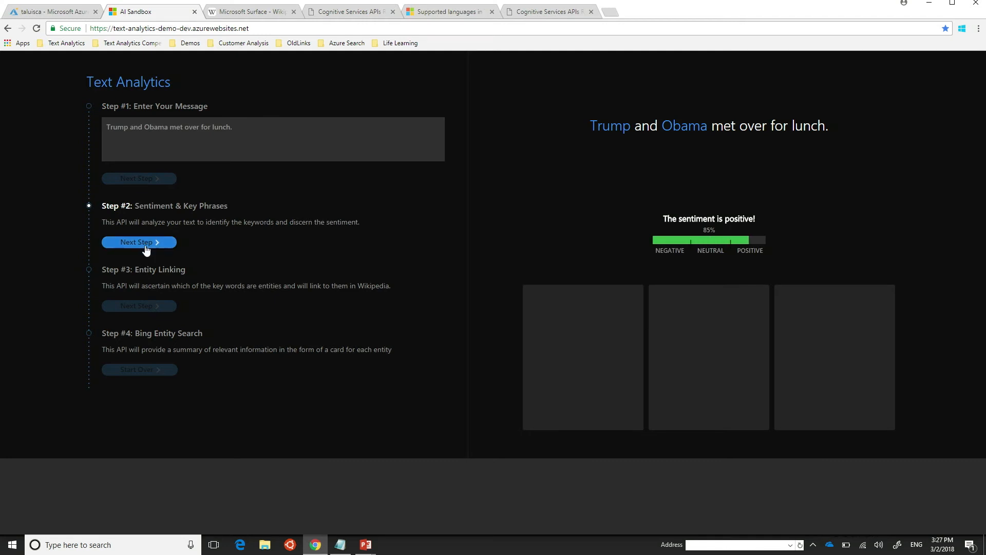
left_click(137, 242)
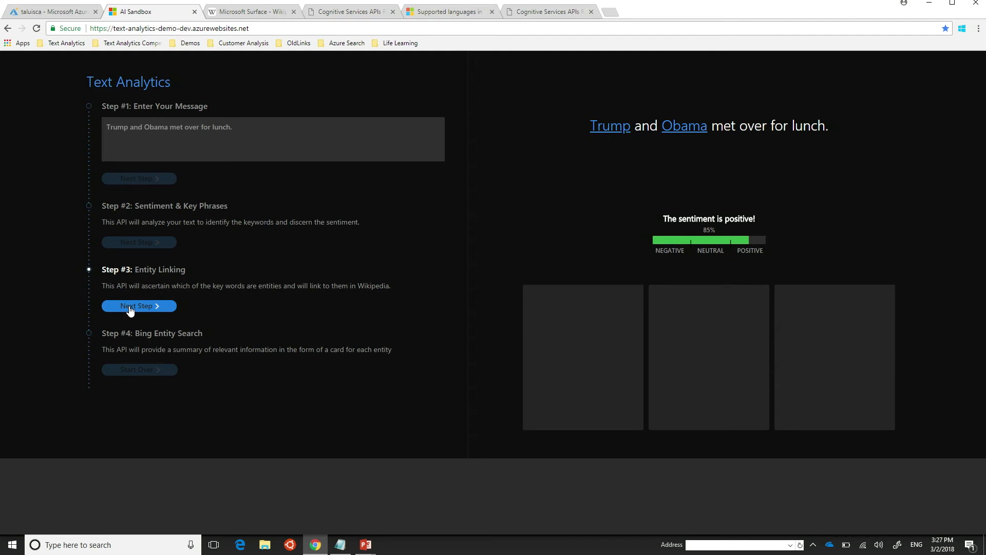
left_click(139, 306)
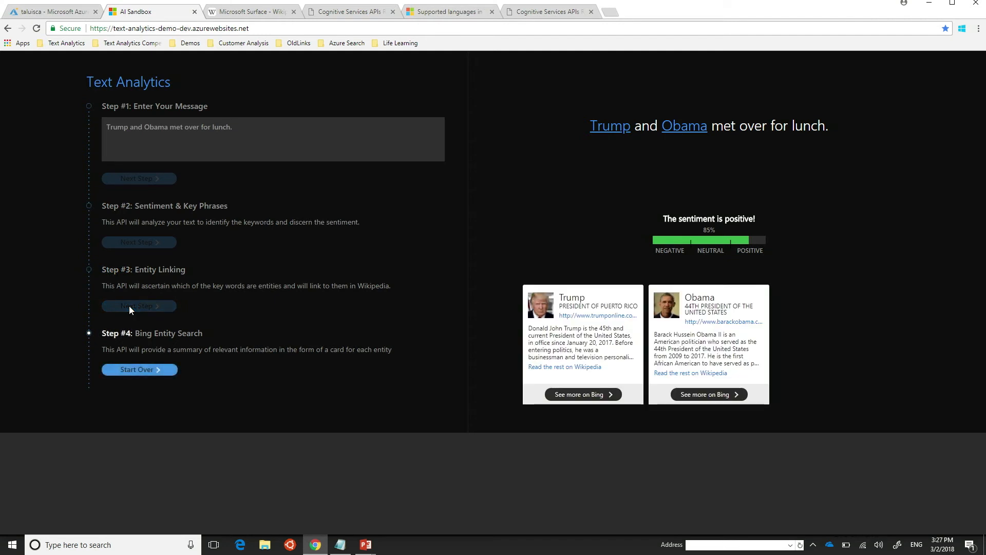